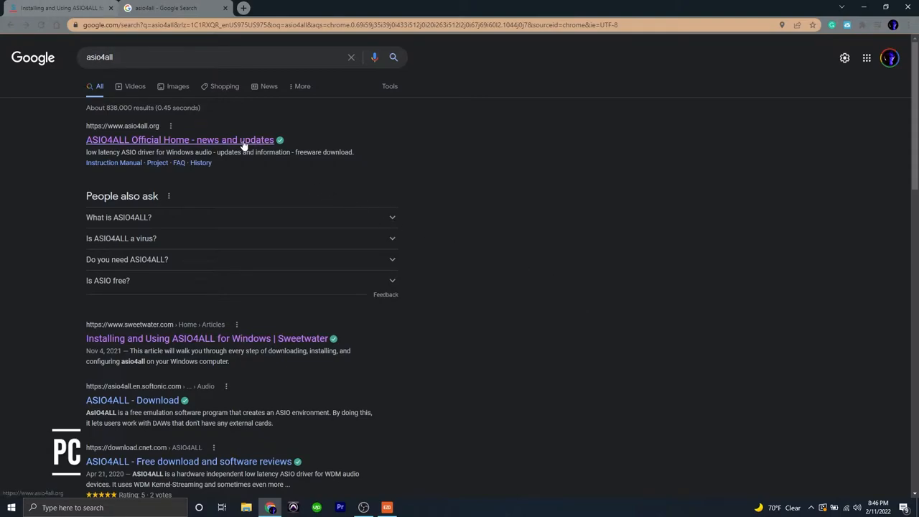
Step: Open the ASIO4ALL official home page, then scroll through the Sweetwater ASIO4ALL installation article
{"action": "left_click", "coordinate": [179, 139]}
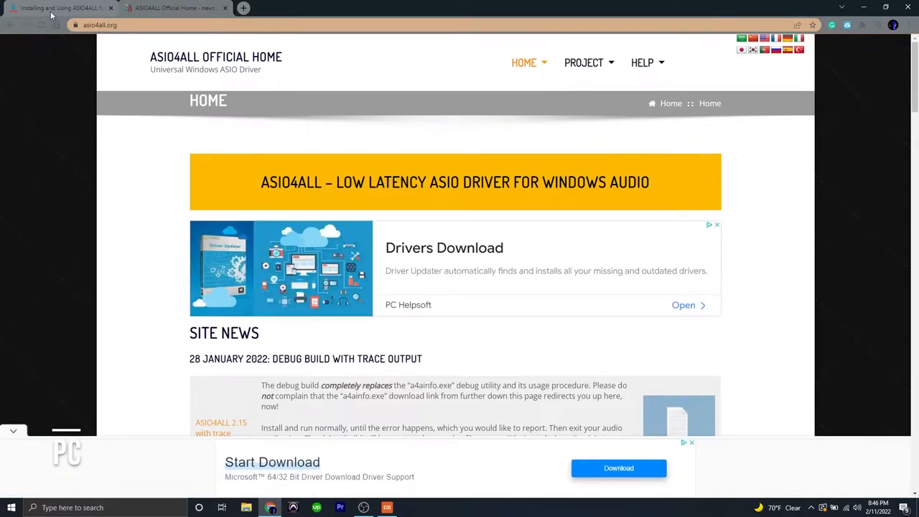
{"action": "left_click", "coordinate": [61, 8]}
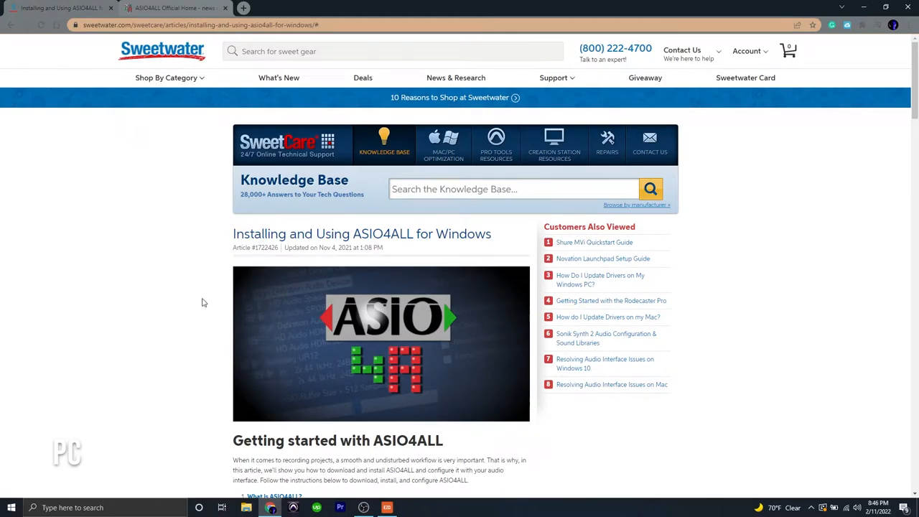
{"action": "scroll", "scroll_direction": "down", "scroll_amount": 3}
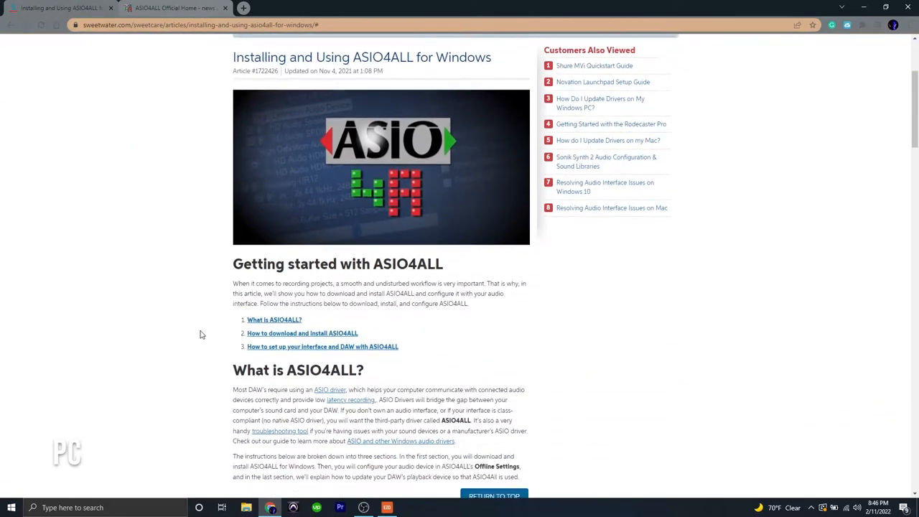
{"action": "scroll", "scroll_direction": "down", "scroll_amount": 3}
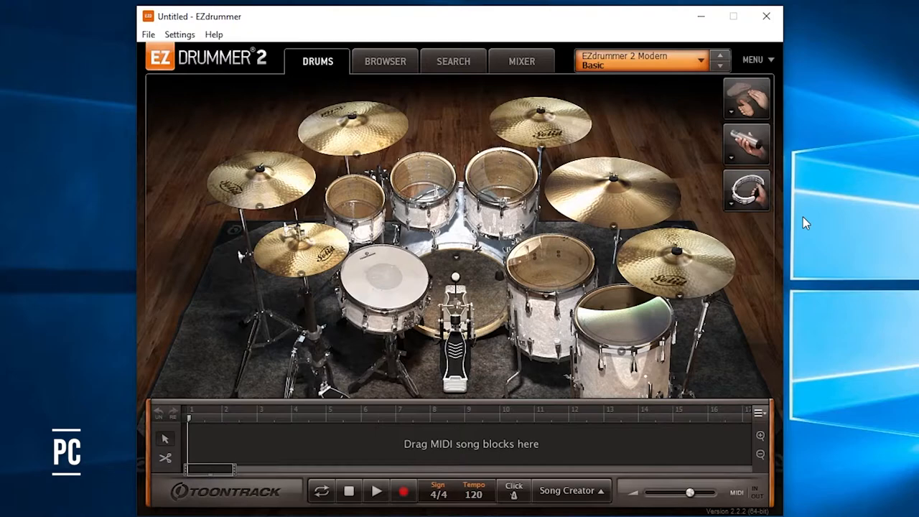
Step: In Audio/MIDI Setup, set device type ASIO with the ASIO4ALL v2 driver and apply
{"action": "left_click", "coordinate": [180, 34]}
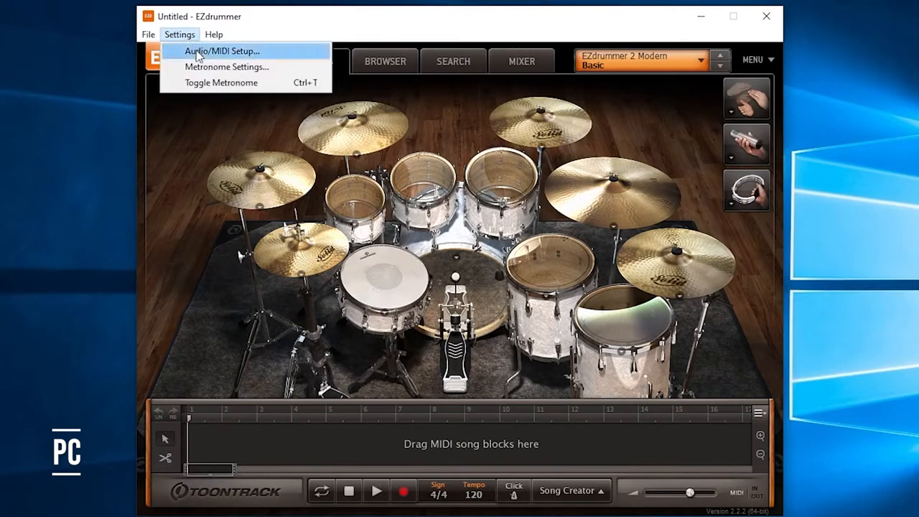
{"action": "left_click", "coordinate": [223, 51]}
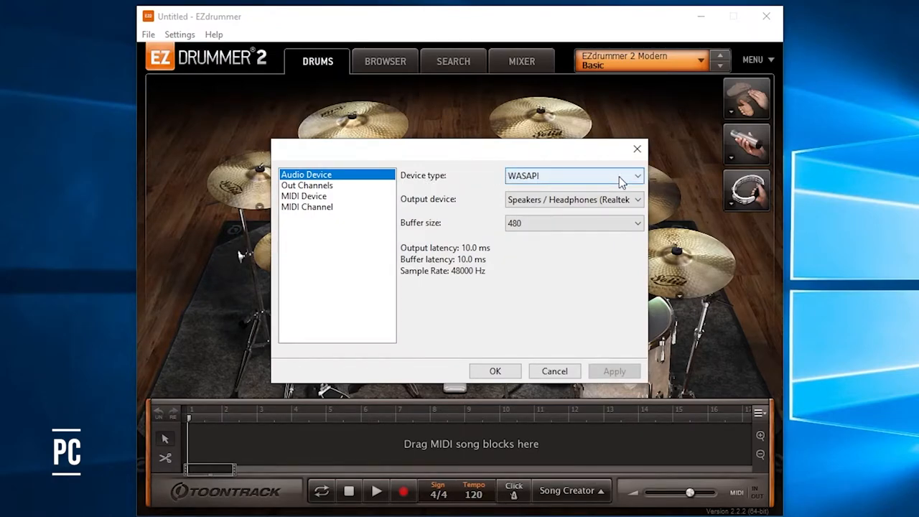
{"action": "left_click", "coordinate": [574, 176]}
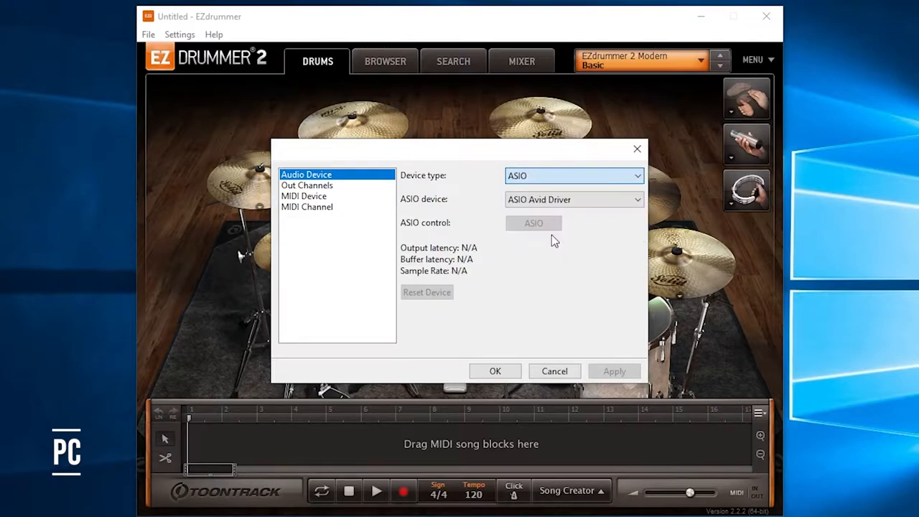
{"action": "left_click", "coordinate": [573, 199]}
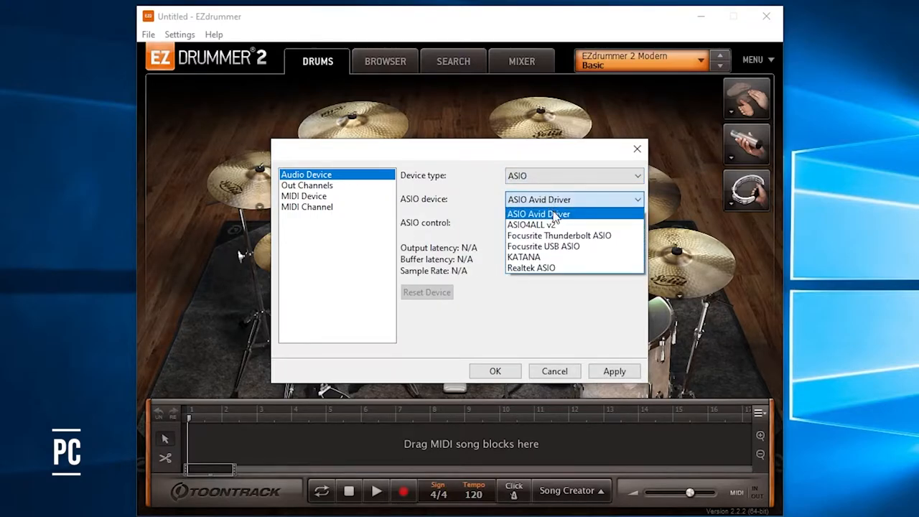
{"action": "left_click", "coordinate": [536, 224]}
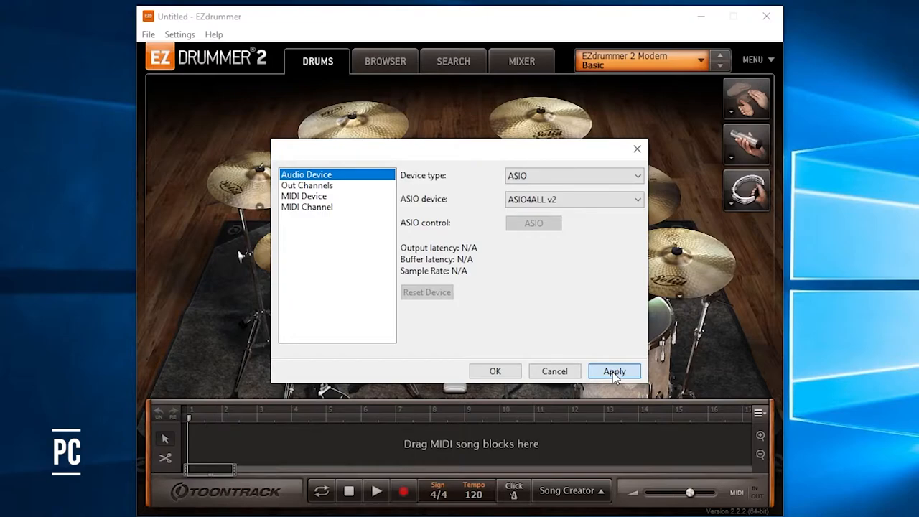
{"action": "left_click", "coordinate": [614, 371]}
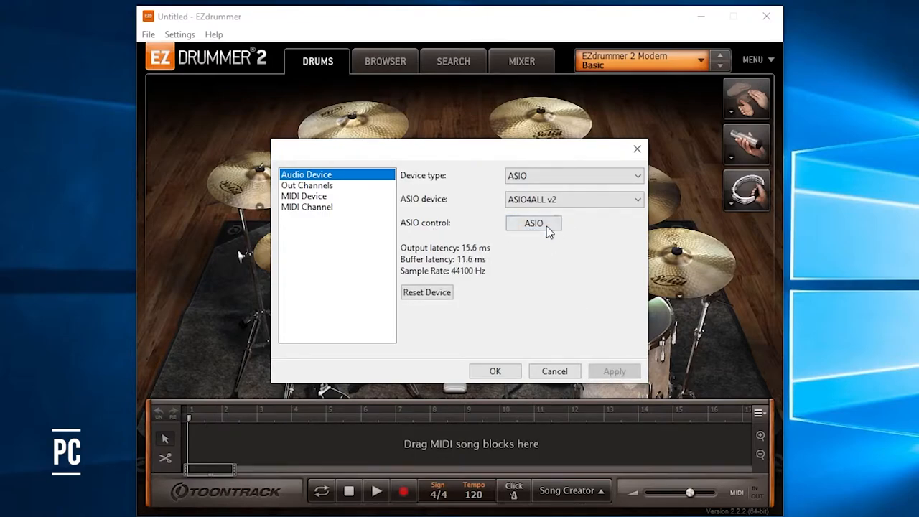
Step: Drag the ASIO4ALL control panel buffer size slider from 512 down to 128 samples
{"action": "left_click", "coordinate": [534, 224]}
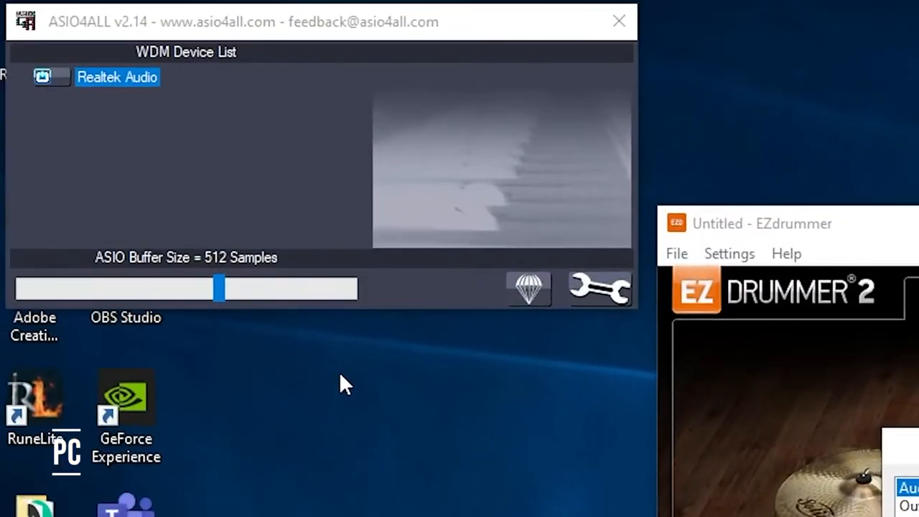
{"action": "mouse_move", "coordinate": [226, 291]}
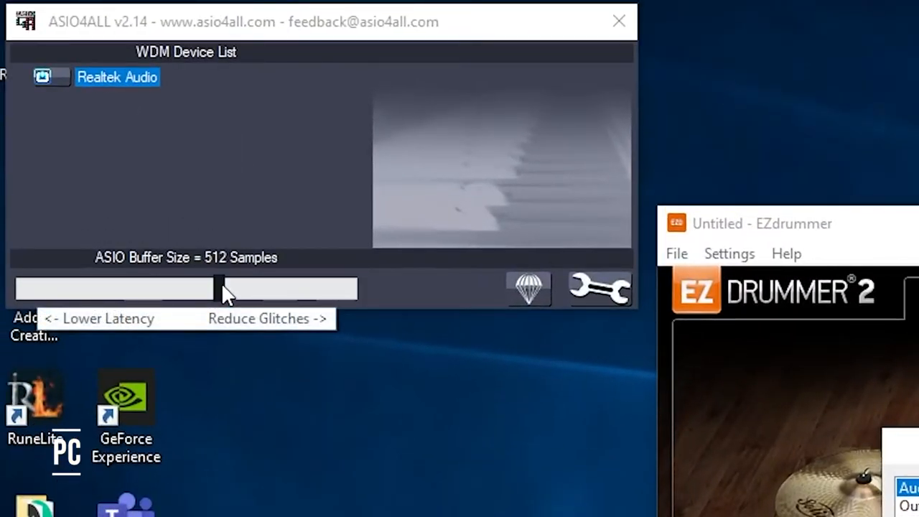
{"action": "left_click_drag", "start_coordinate": [219, 288], "coordinate": [128, 288]}
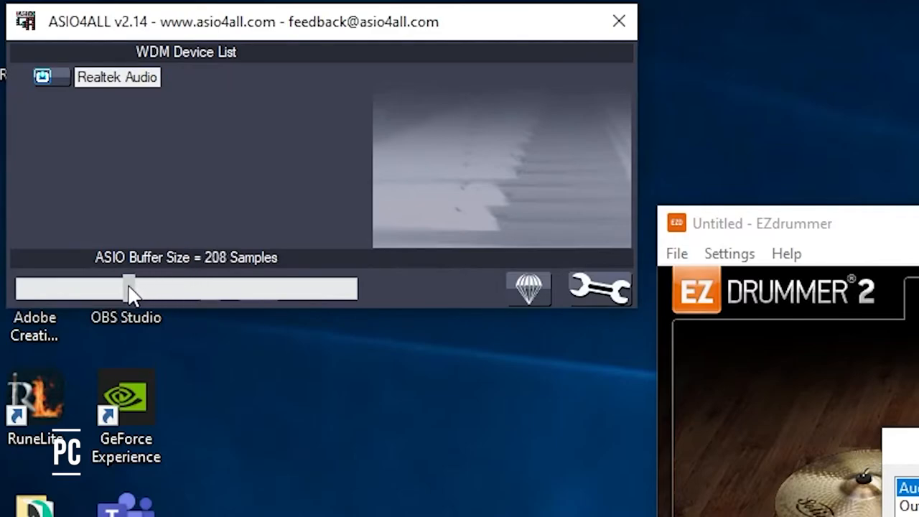
{"action": "left_click_drag", "start_coordinate": [128, 288], "coordinate": [87, 288]}
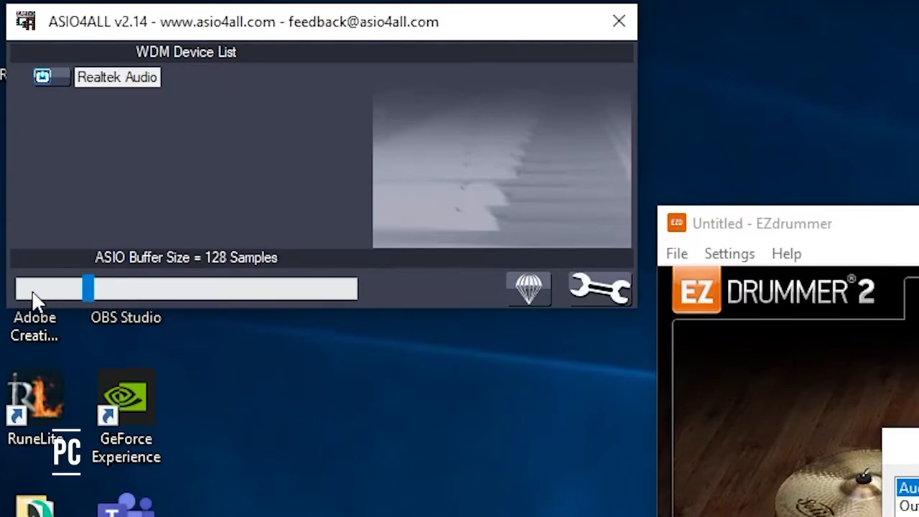
{"action": "mouse_move", "coordinate": [121, 306]}
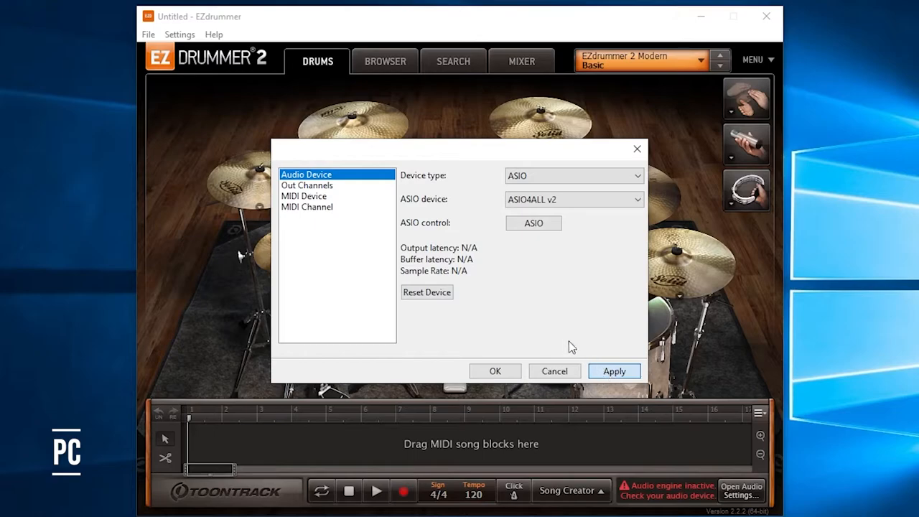
Step: Apply the 128-sample buffer, enable TD-17 MIDI input on any channel, and confirm
{"action": "left_click", "coordinate": [614, 371]}
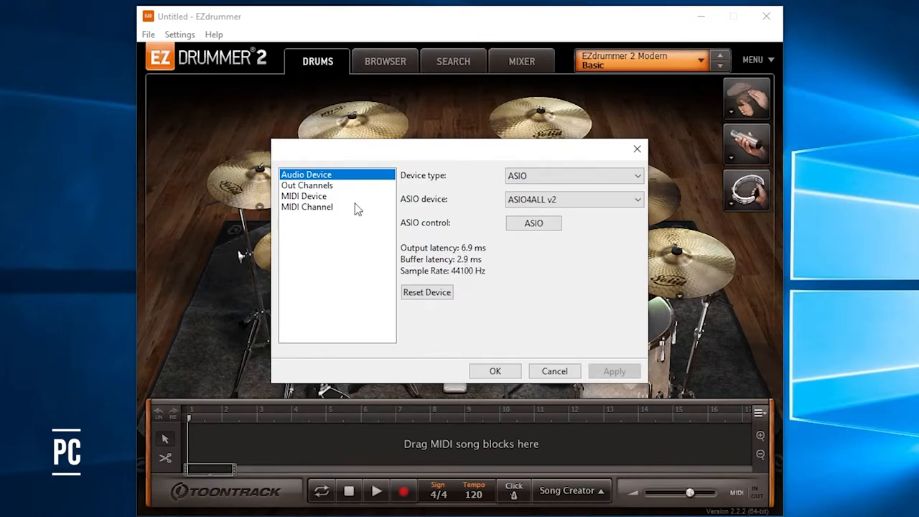
{"action": "left_click", "coordinate": [308, 185]}
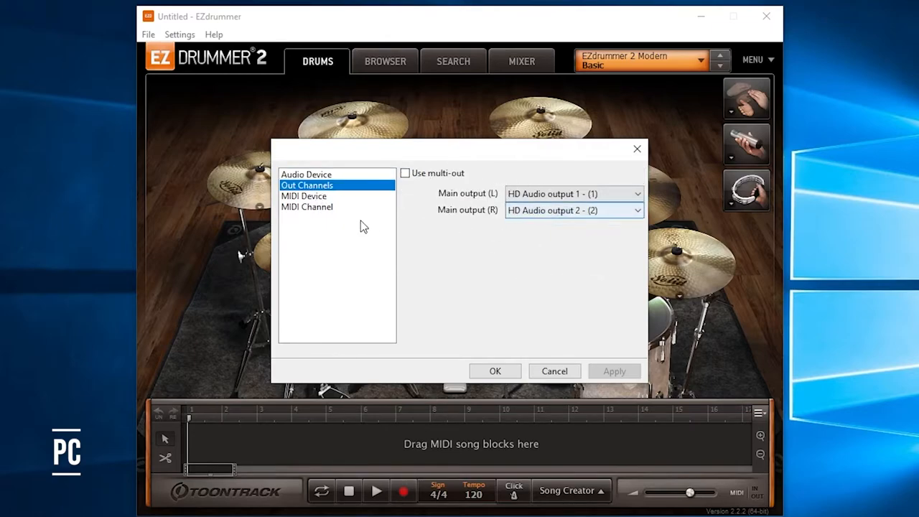
{"action": "left_click", "coordinate": [305, 196]}
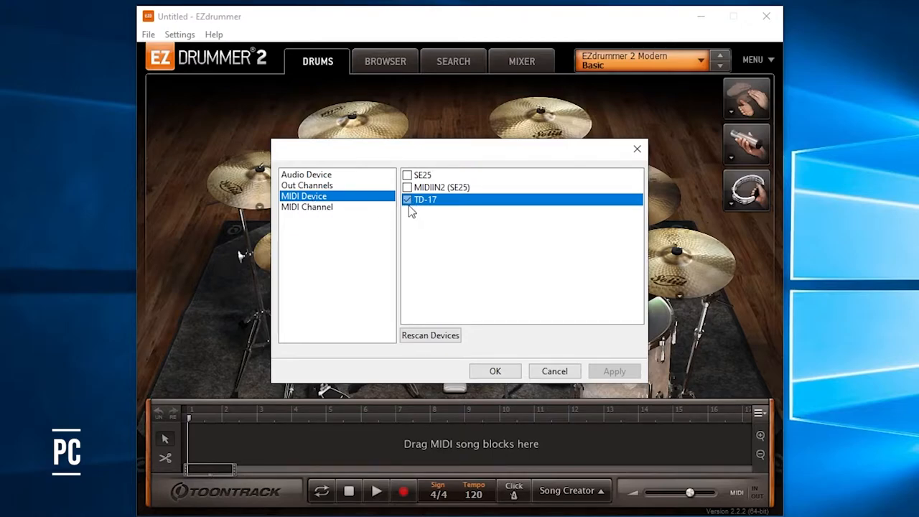
{"action": "mouse_move", "coordinate": [409, 209]}
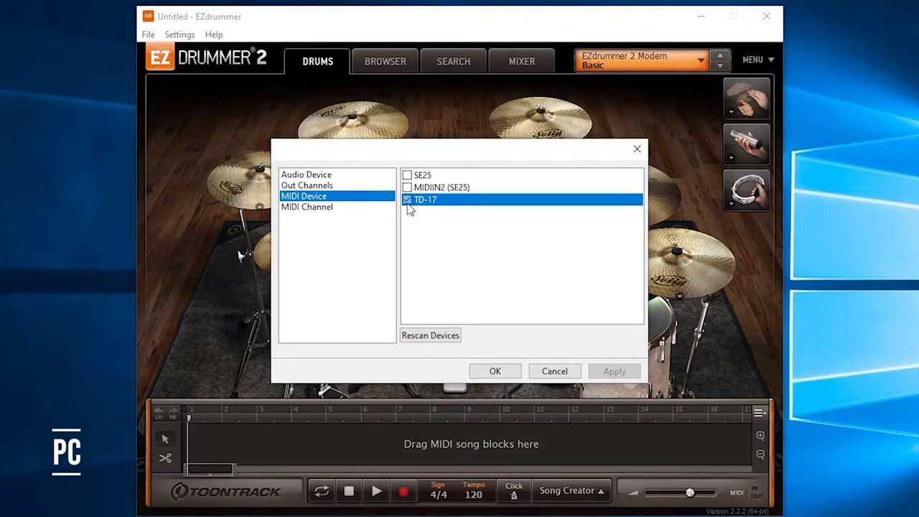
{"action": "mouse_move", "coordinate": [474, 203]}
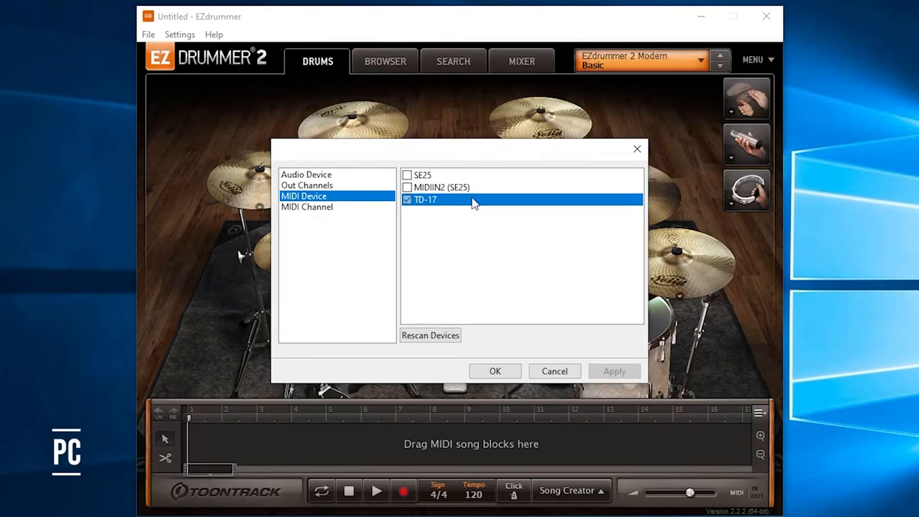
{"action": "mouse_move", "coordinate": [435, 208]}
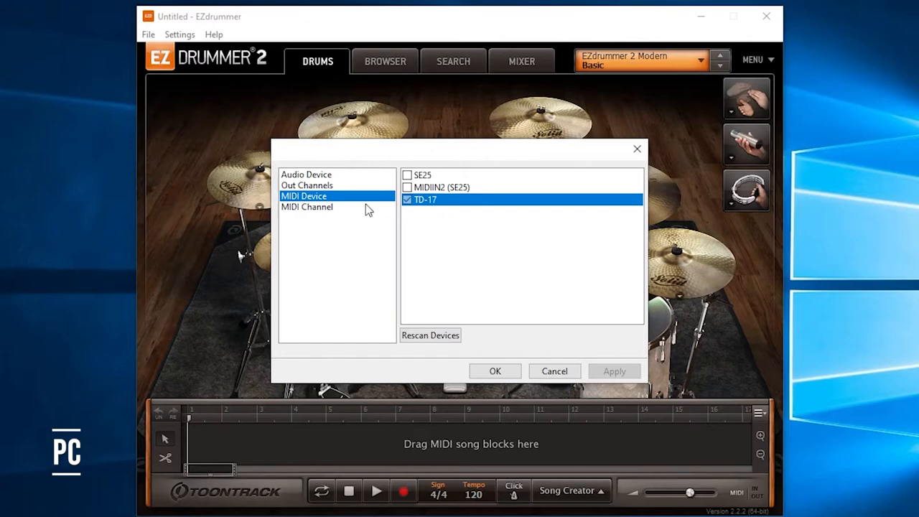
{"action": "left_click", "coordinate": [308, 207]}
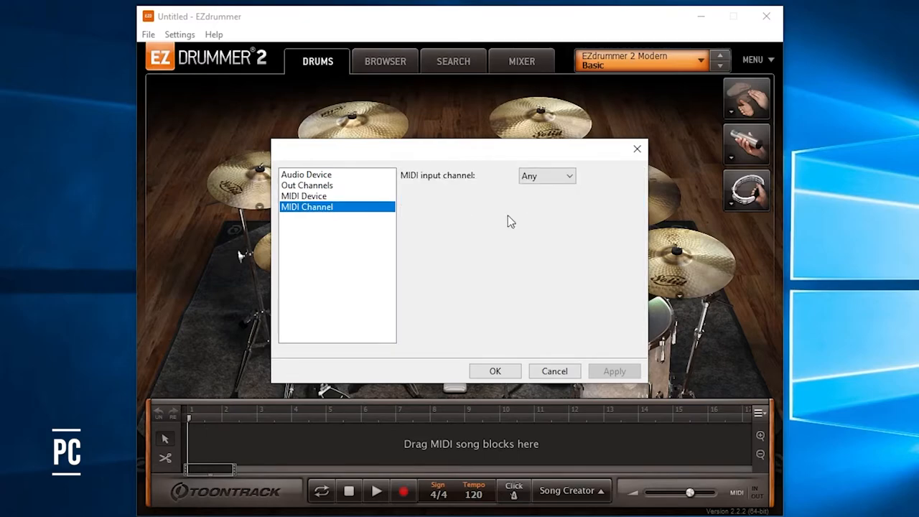
{"action": "mouse_move", "coordinate": [523, 334]}
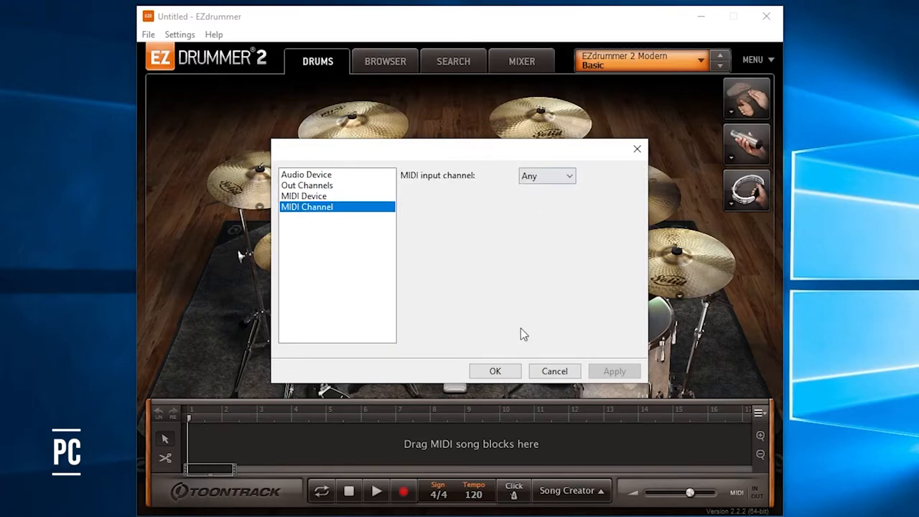
{"action": "left_click", "coordinate": [495, 371]}
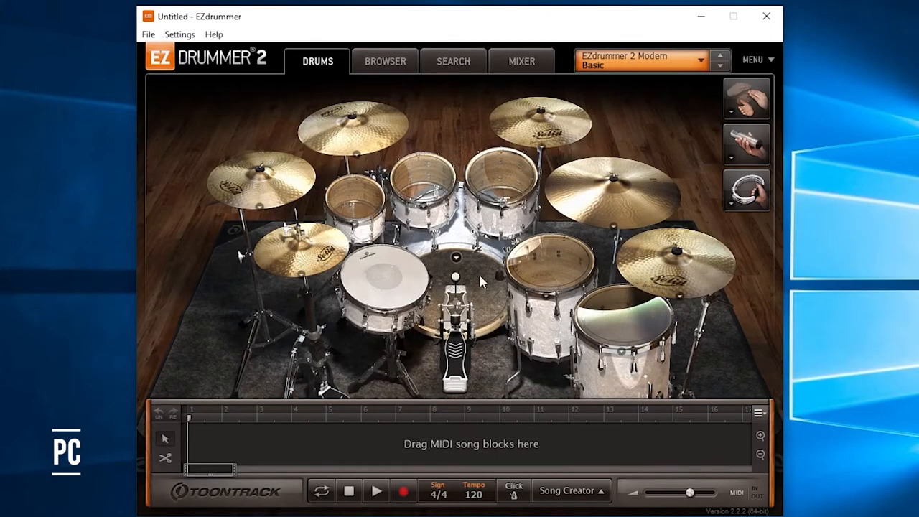
Step: Choose Roland as the E-Drums MIDI mapping, keeping default hi-hat correction, and confirm
{"action": "left_click", "coordinate": [756, 59]}
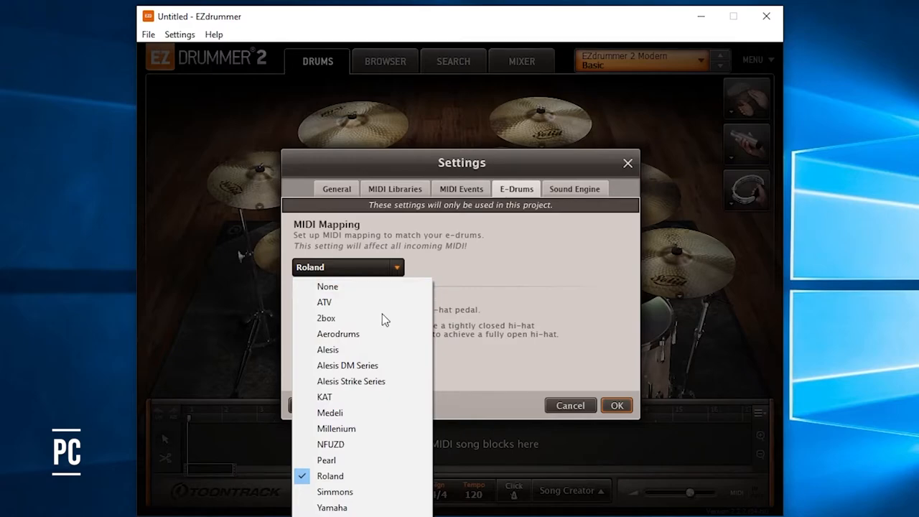
{"action": "mouse_move", "coordinate": [362, 476]}
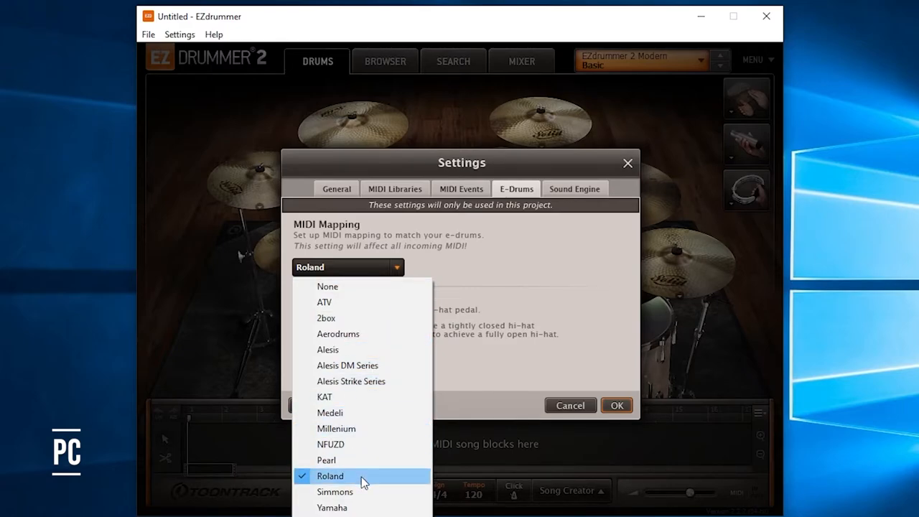
{"action": "left_click", "coordinate": [331, 476]}
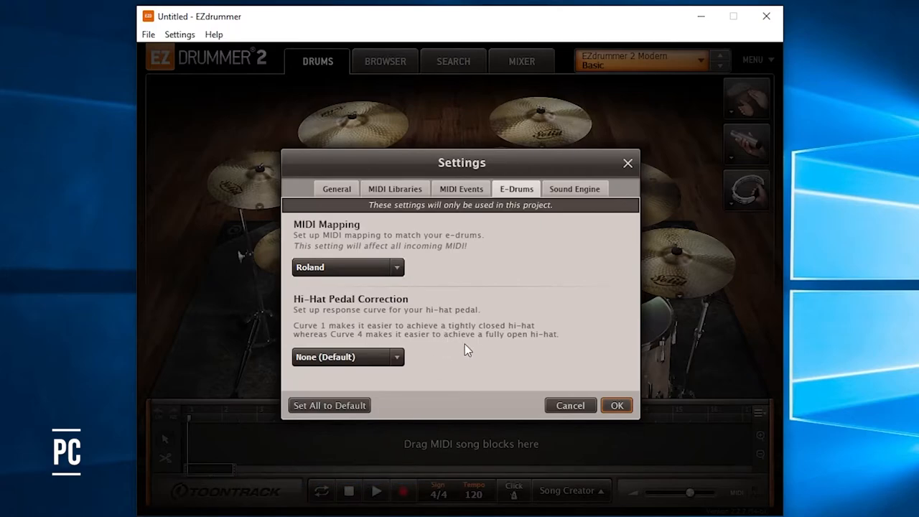
{"action": "mouse_move", "coordinate": [392, 352]}
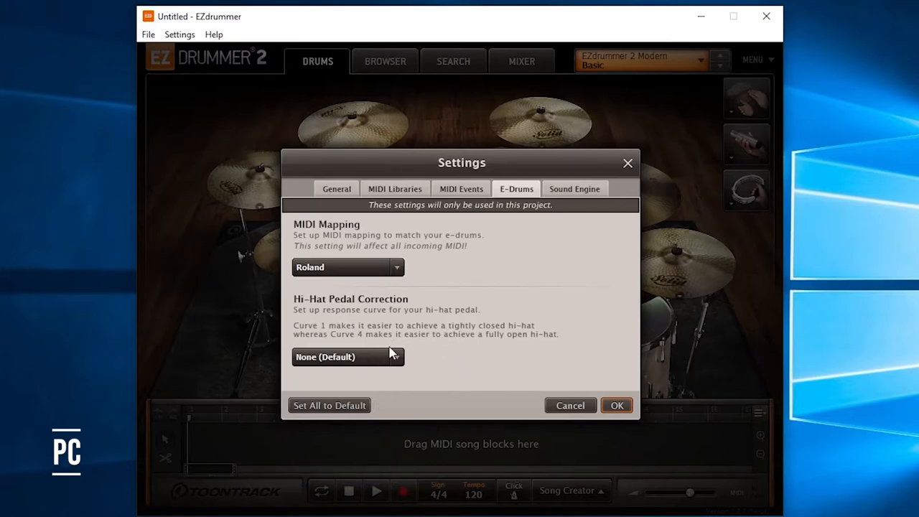
{"action": "mouse_move", "coordinate": [408, 373]}
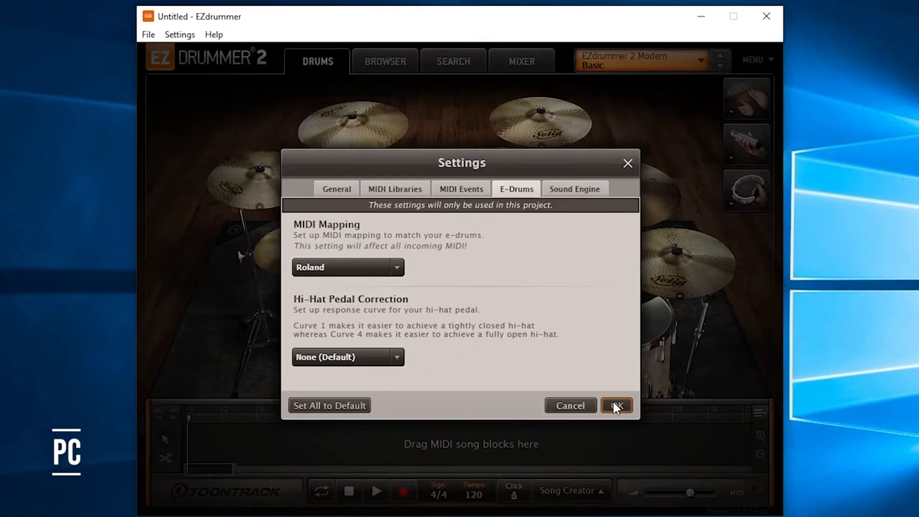
{"action": "left_click", "coordinate": [616, 405]}
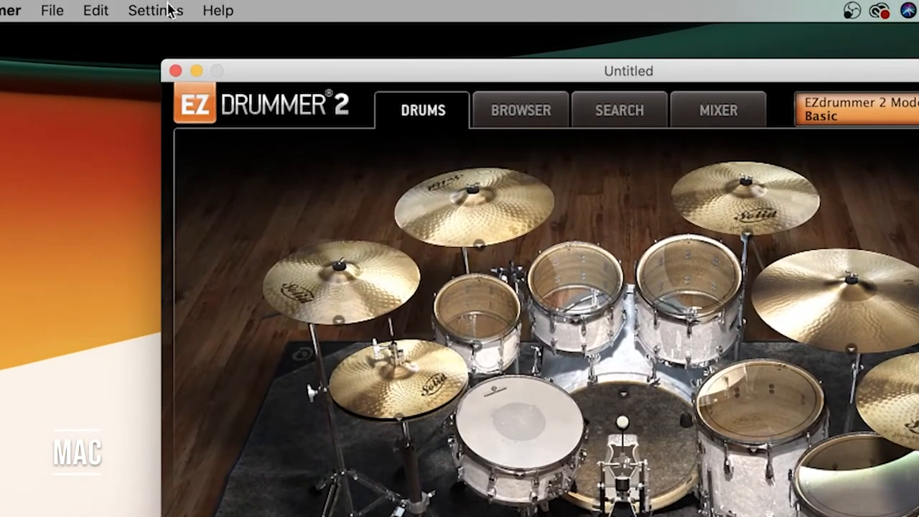
Step: On Mac, open audio device settings, keeping Built-in Output and a 128-sample buffer
{"action": "left_click", "coordinate": [155, 10]}
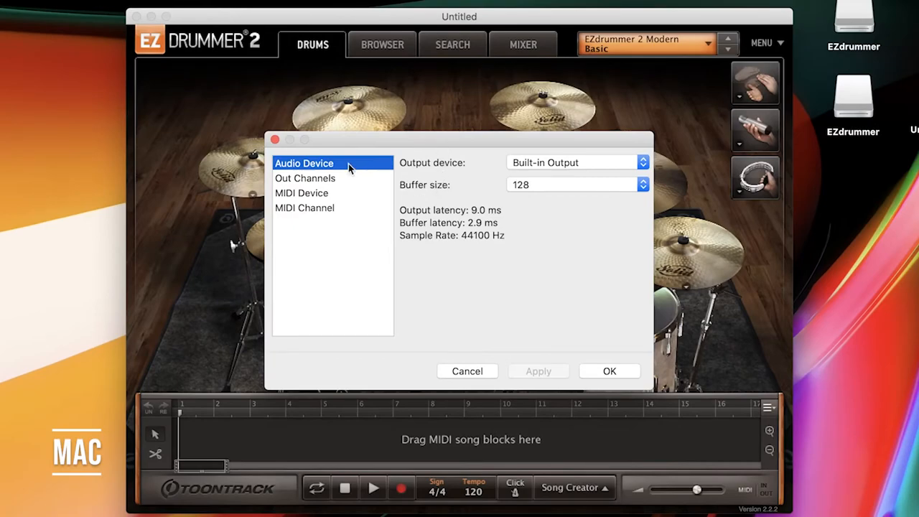
{"action": "mouse_move", "coordinate": [446, 166]}
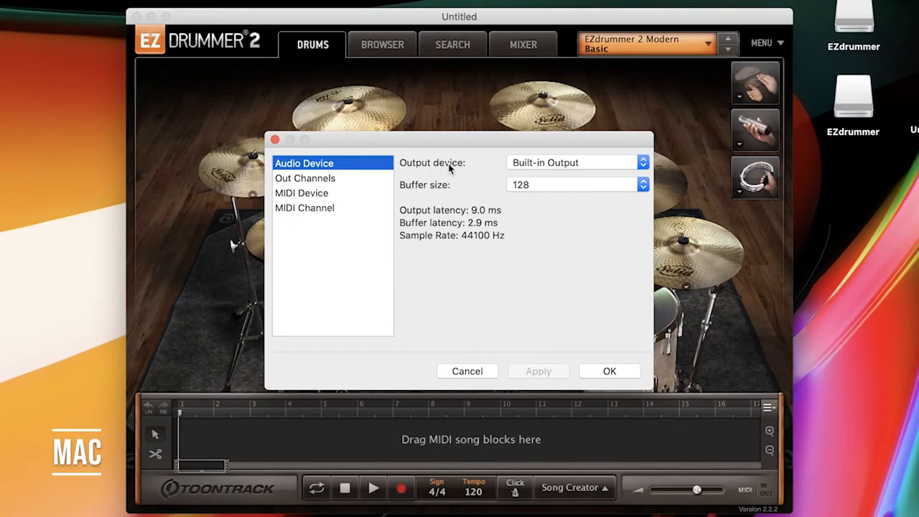
{"action": "left_click", "coordinate": [575, 162]}
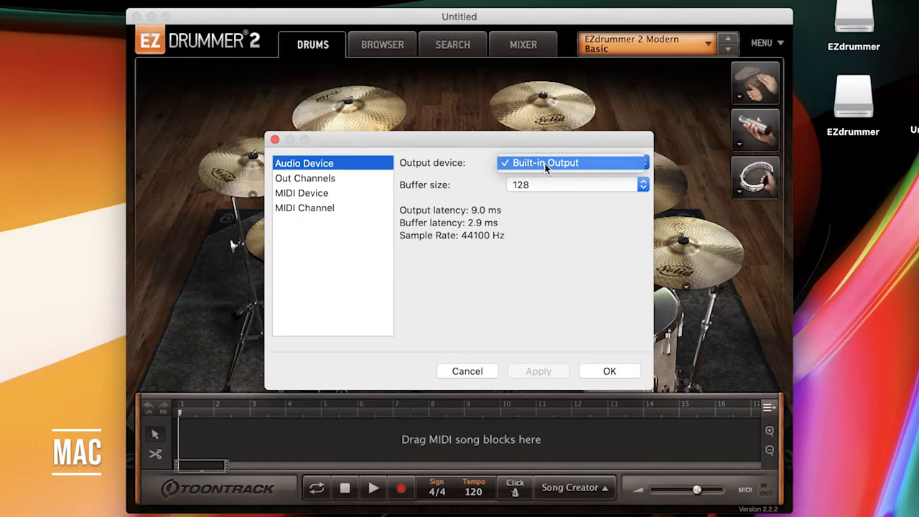
{"action": "left_click", "coordinate": [572, 162]}
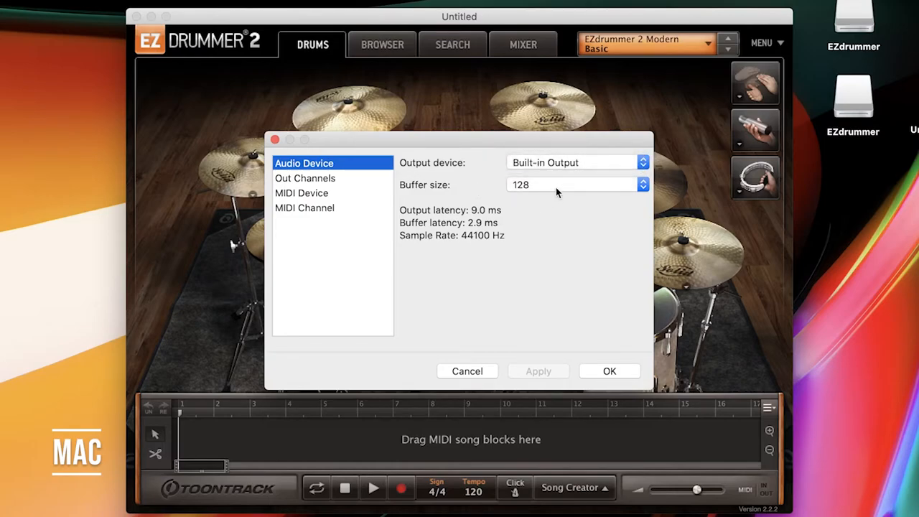
{"action": "left_click", "coordinate": [576, 184]}
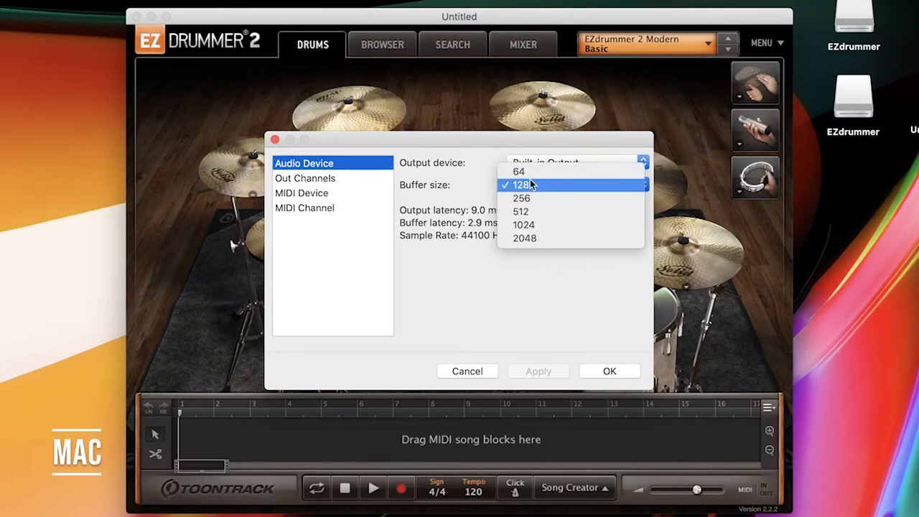
{"action": "mouse_move", "coordinate": [530, 188]}
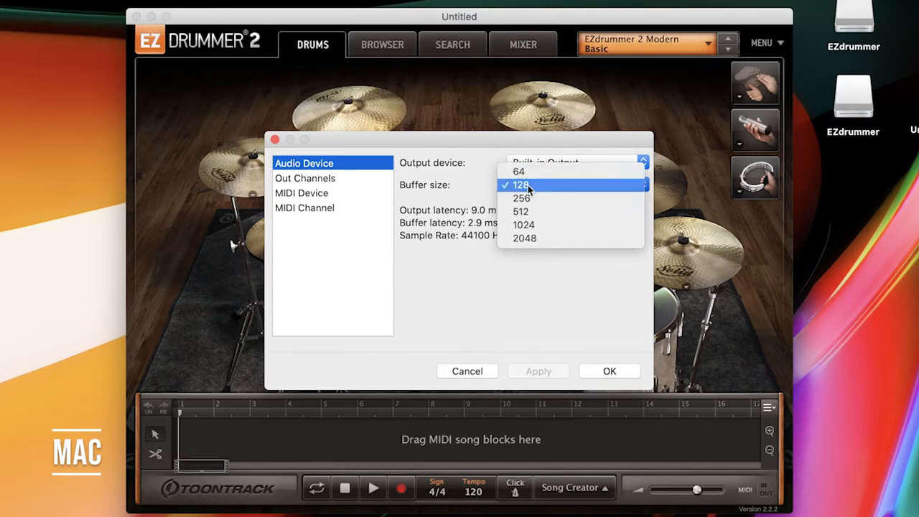
{"action": "left_click", "coordinate": [520, 185]}
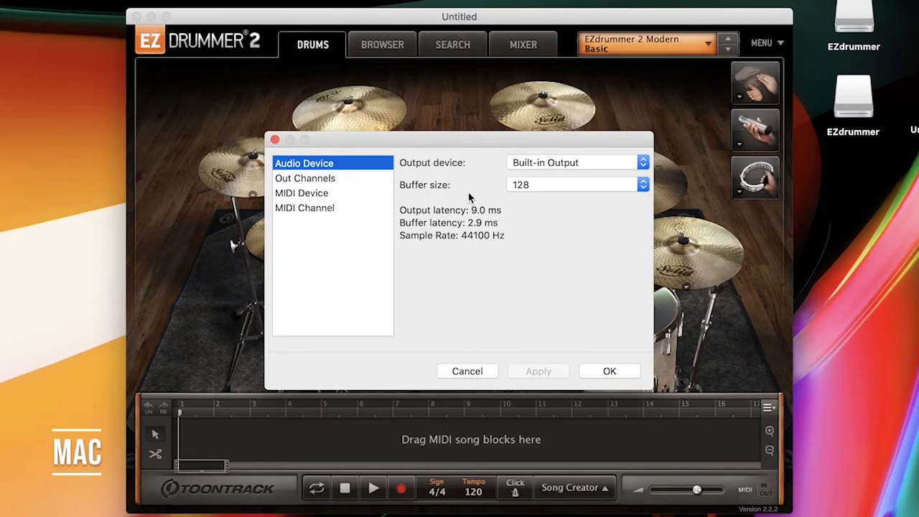
Step: Check output channels, enable TD-17 as MIDI input on any channel, and close setup
{"action": "left_click", "coordinate": [305, 178]}
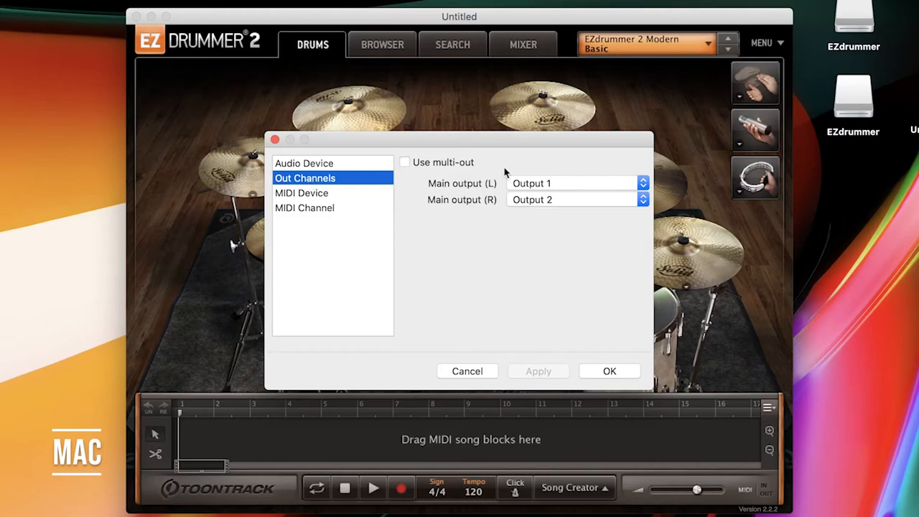
{"action": "left_click", "coordinate": [301, 192]}
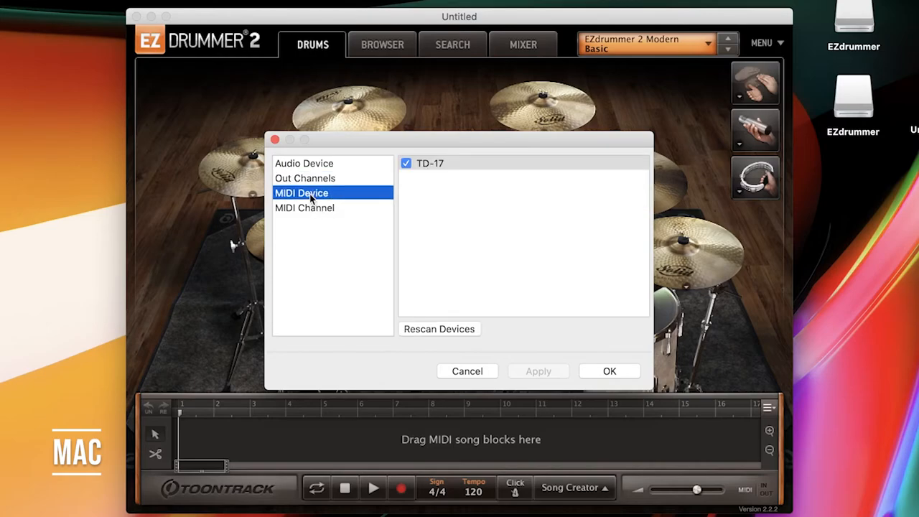
{"action": "mouse_move", "coordinate": [451, 329]}
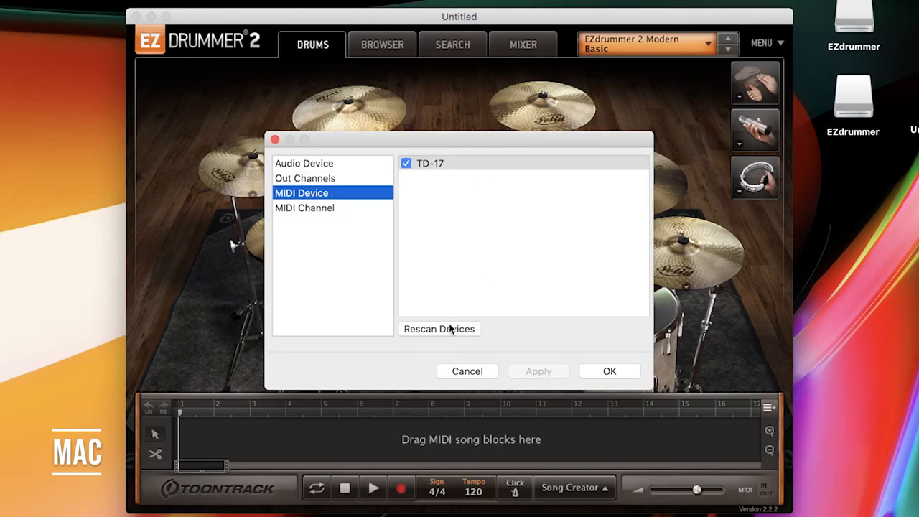
{"action": "mouse_move", "coordinate": [502, 203]}
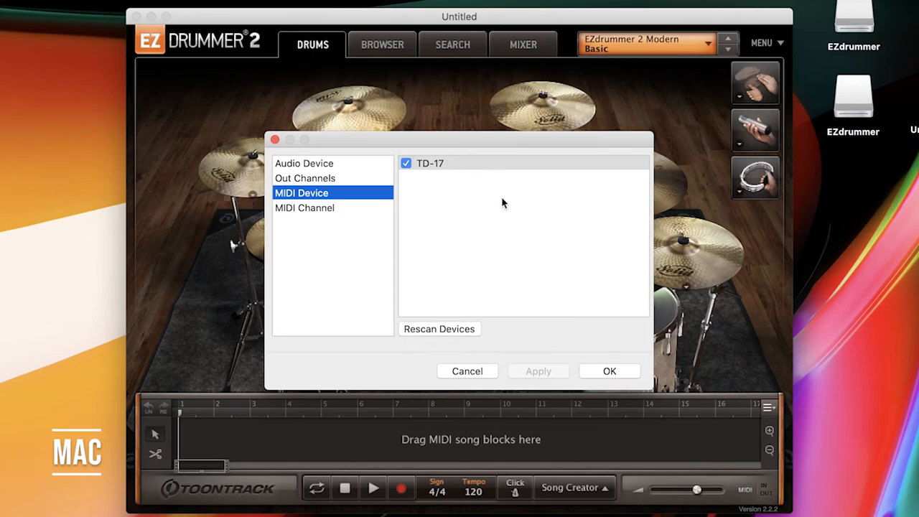
{"action": "mouse_move", "coordinate": [442, 174]}
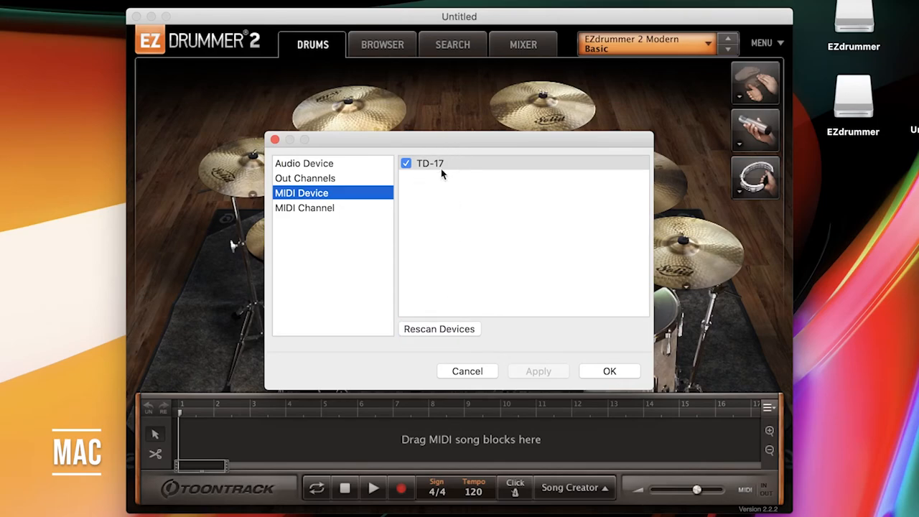
{"action": "mouse_move", "coordinate": [467, 164]}
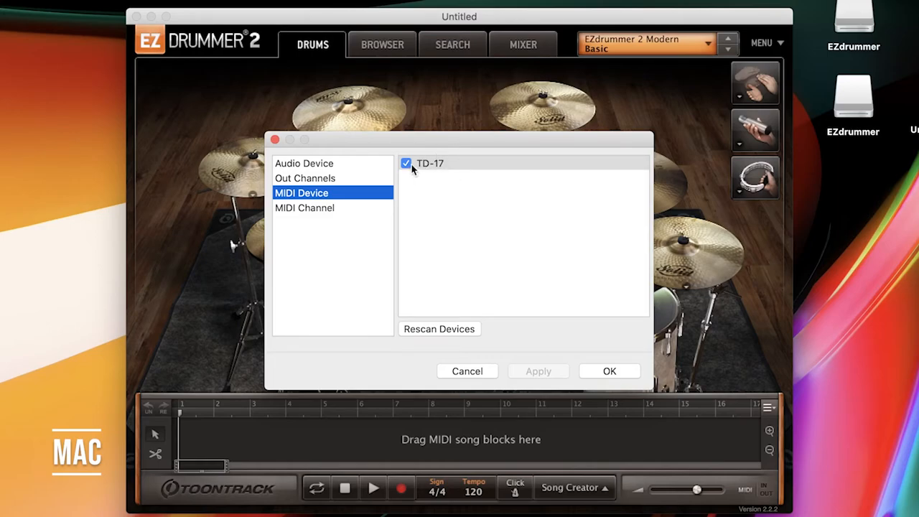
{"action": "mouse_move", "coordinate": [311, 216]}
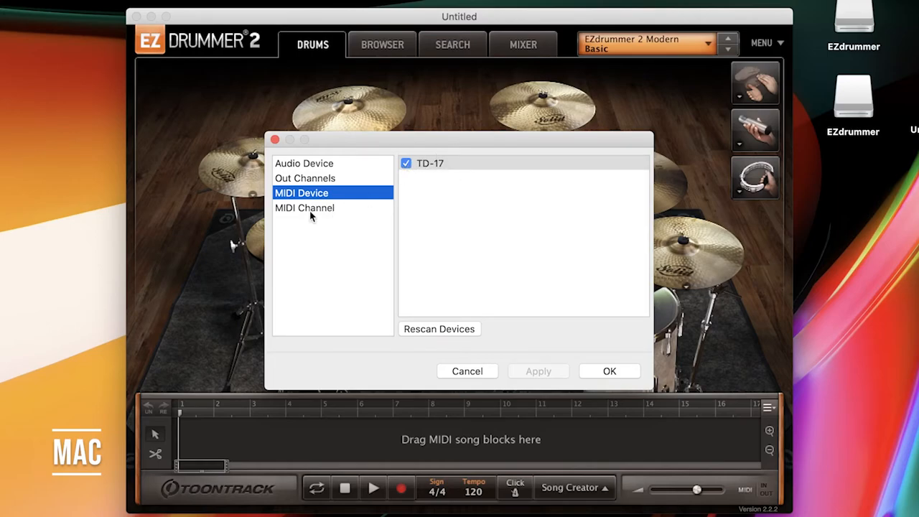
{"action": "left_click", "coordinate": [305, 207]}
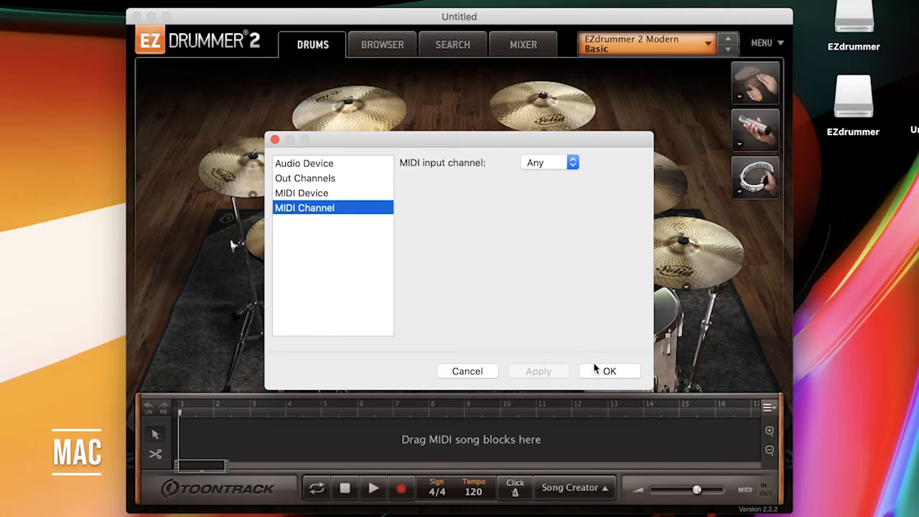
{"action": "left_click", "coordinate": [609, 370]}
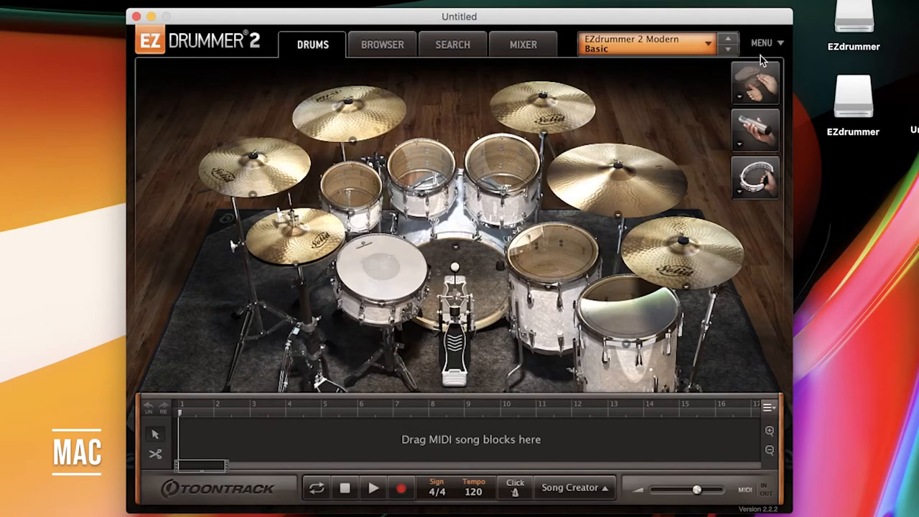
Step: From the main menu, open E-Drums settings and set the MIDI mapping to Roland
{"action": "left_click", "coordinate": [763, 43]}
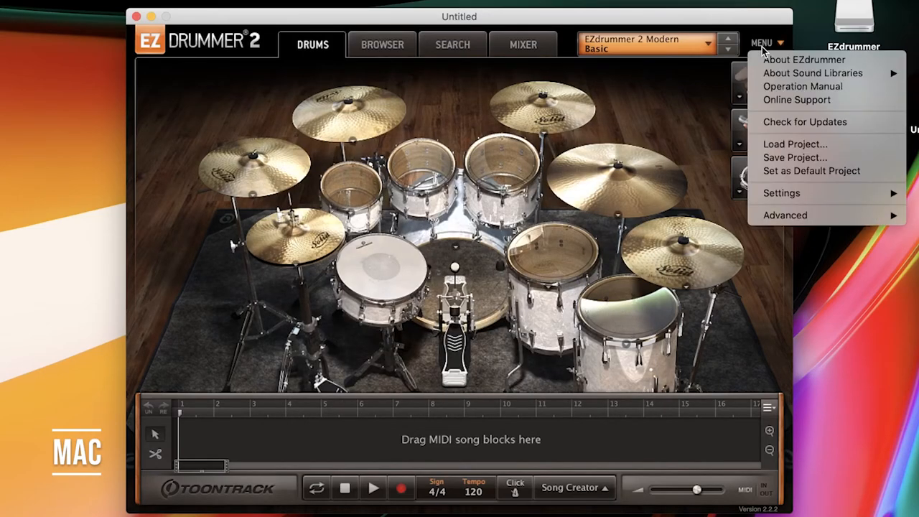
{"action": "mouse_move", "coordinate": [782, 192]}
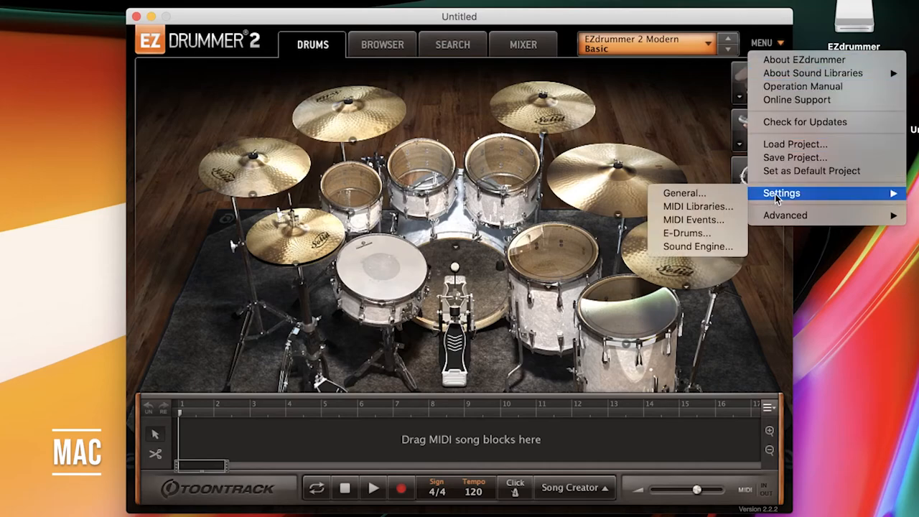
{"action": "left_click", "coordinate": [687, 233]}
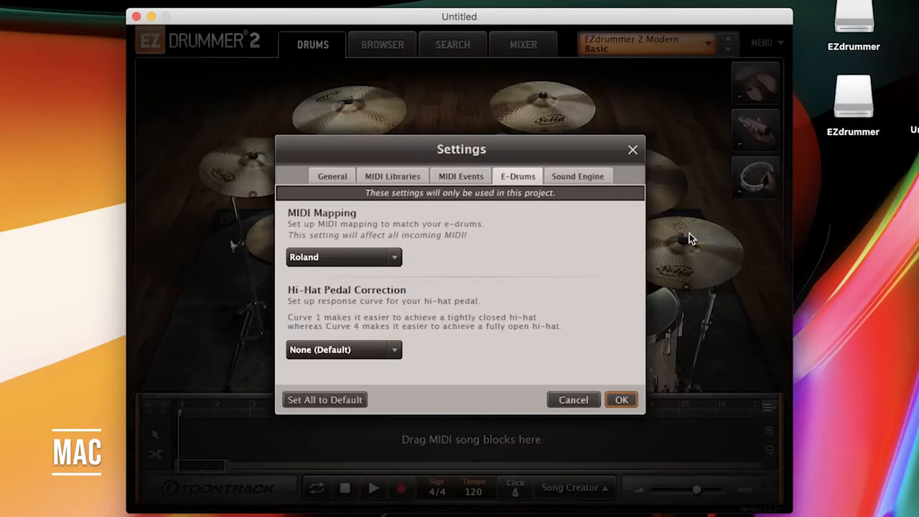
{"action": "left_click", "coordinate": [343, 257]}
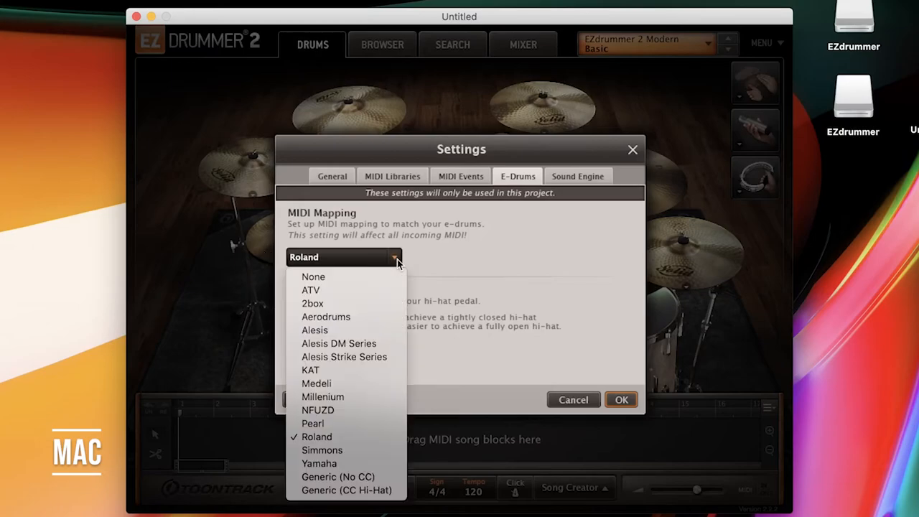
{"action": "mouse_move", "coordinate": [317, 436]}
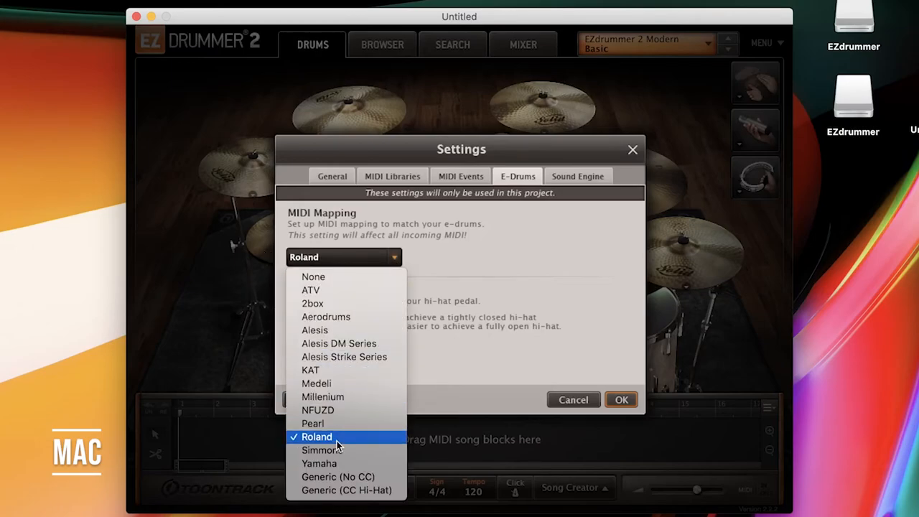
{"action": "left_click", "coordinate": [316, 437]}
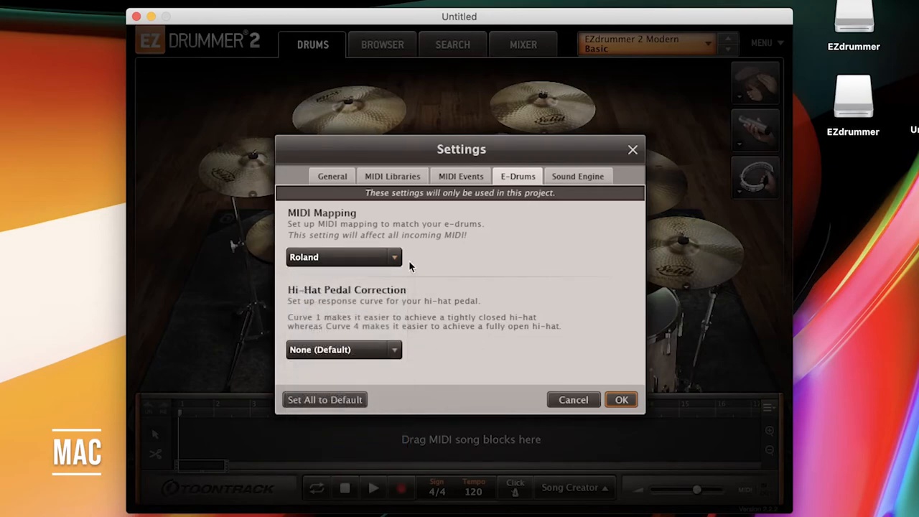
{"action": "mouse_move", "coordinate": [367, 358]}
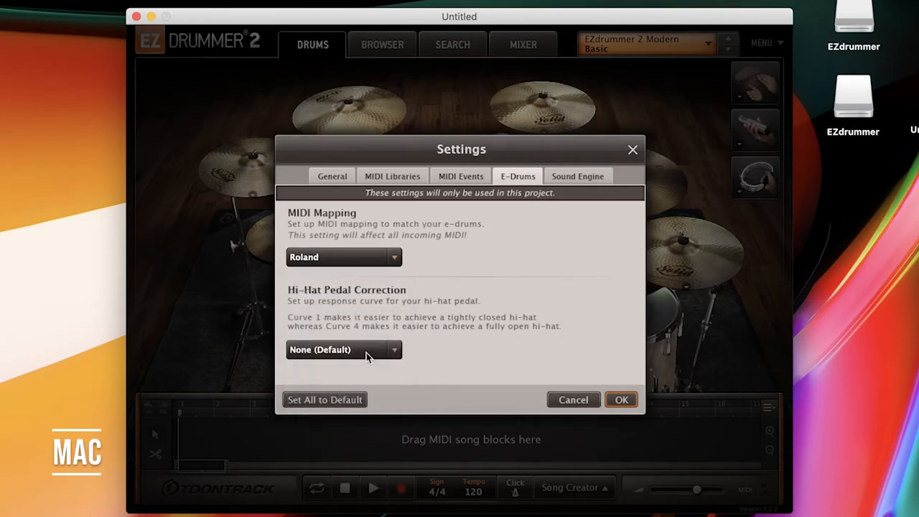
{"action": "mouse_move", "coordinate": [393, 312]}
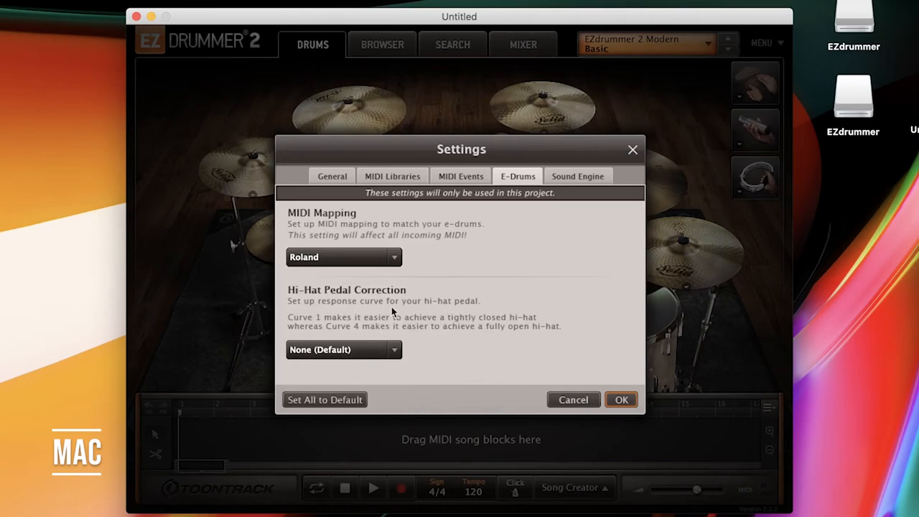